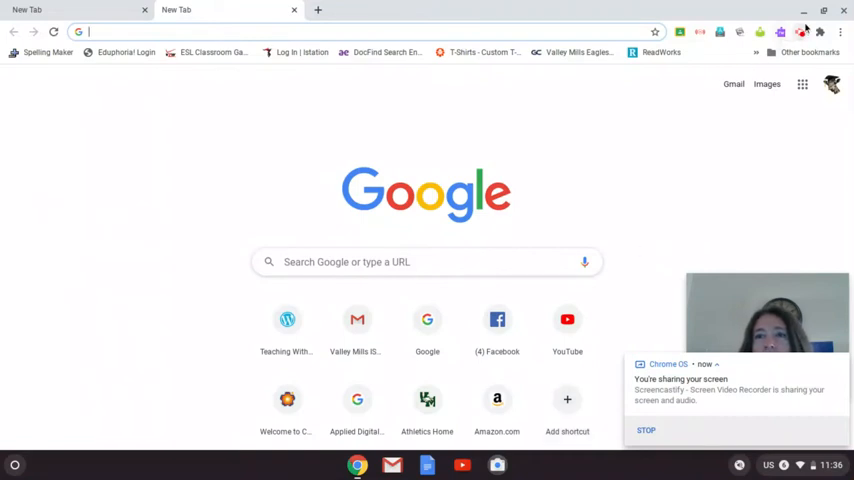
{"action": "mouse_move", "coordinate": [539, 177]}
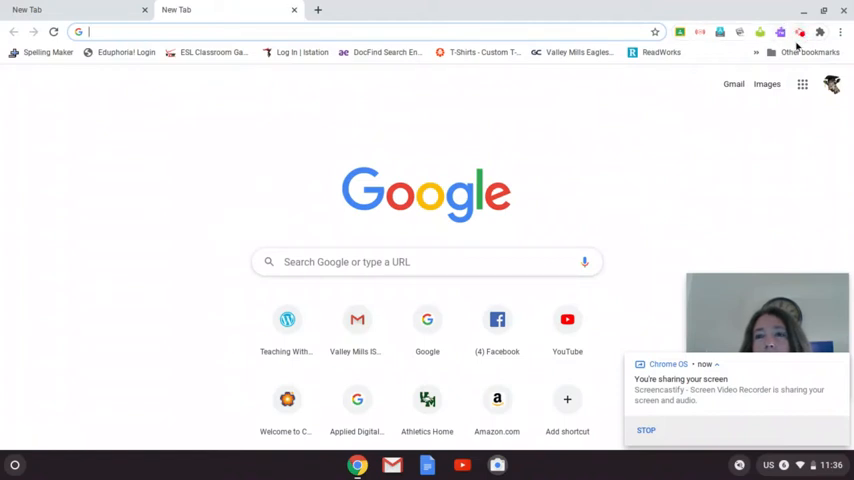
{"action": "mouse_move", "coordinate": [800, 32]}
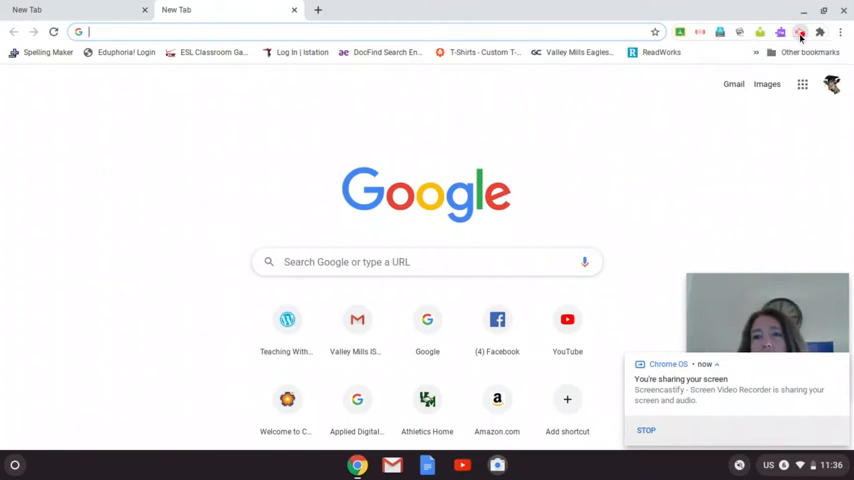
- Open the Screencastify panel from the Chrome toolbar to show the desktop recording controls
{"action": "left_click", "coordinate": [800, 32]}
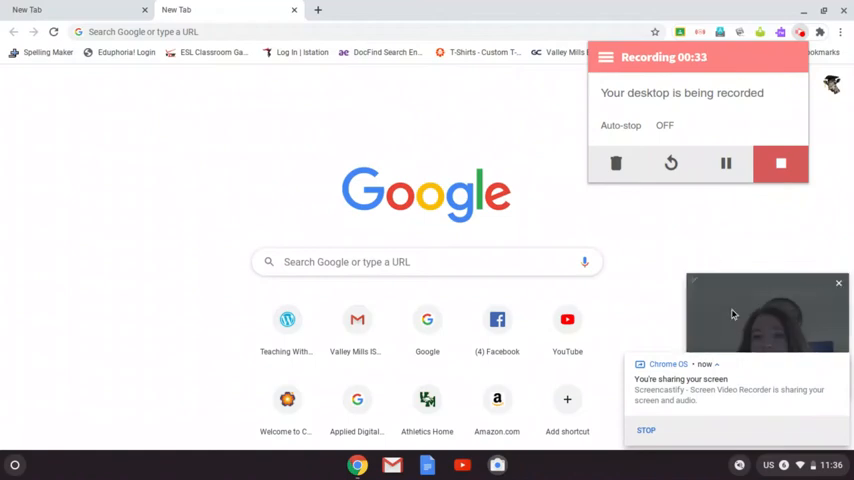
{"action": "mouse_move", "coordinate": [567, 330]}
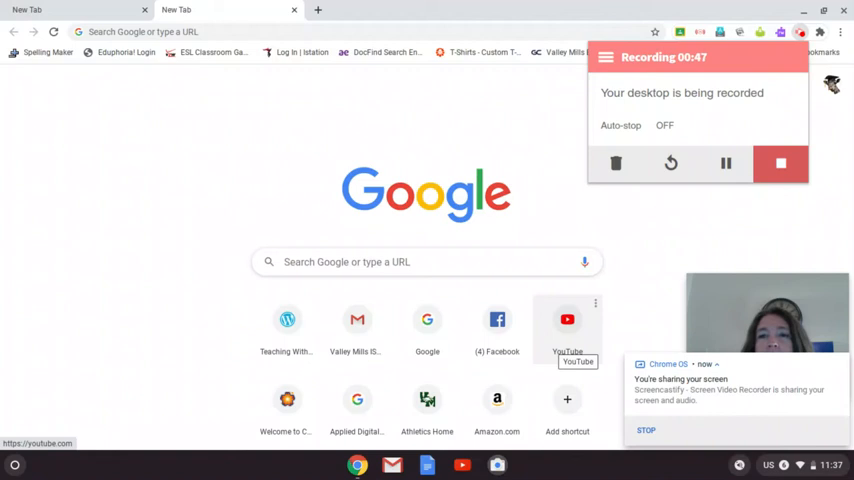
{"action": "mouse_move", "coordinate": [637, 201]}
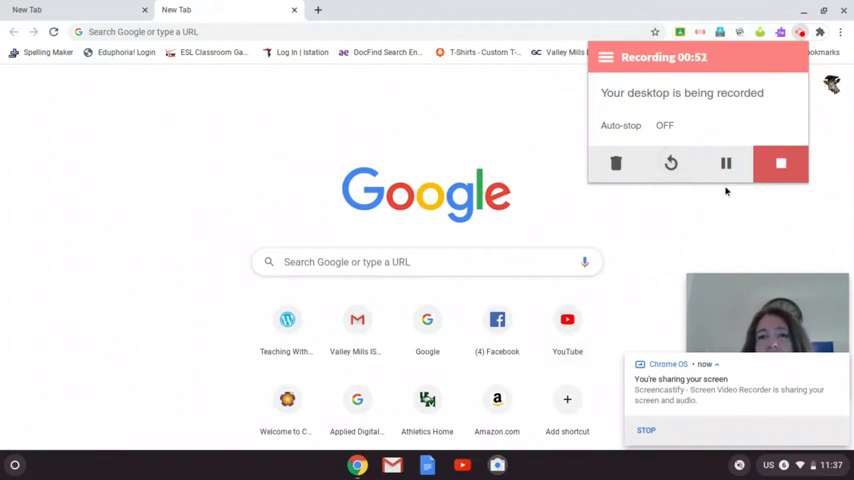
{"action": "mouse_move", "coordinate": [483, 137]}
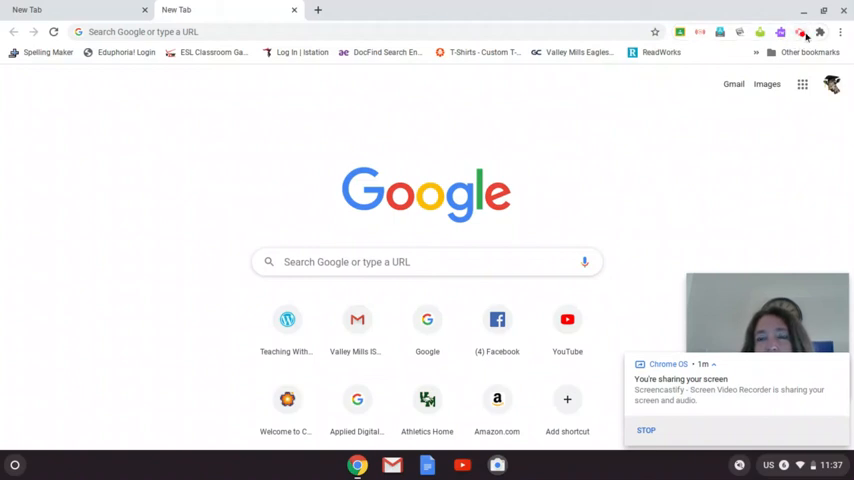
{"action": "mouse_move", "coordinate": [497, 320]}
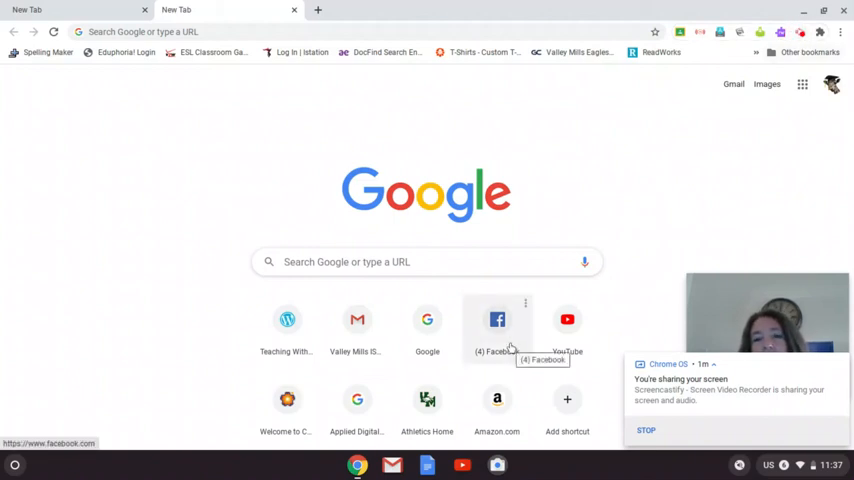